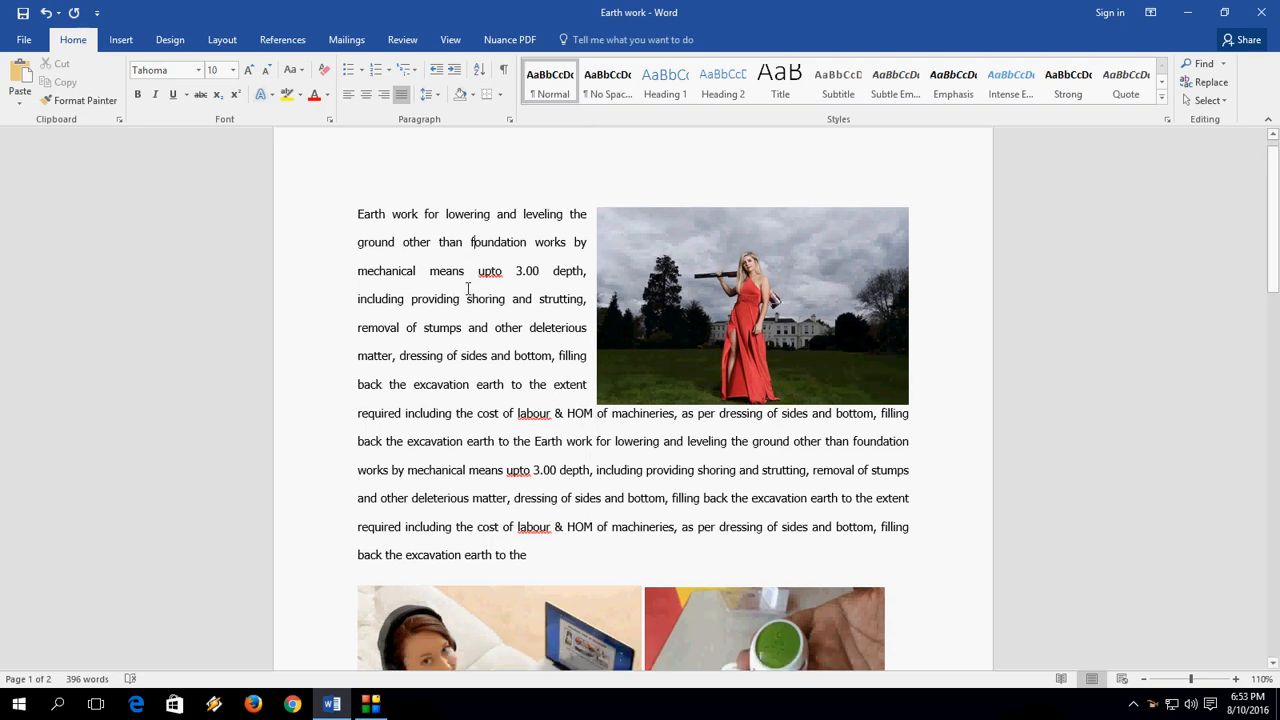
# Step: Scroll down to the red-dress photo beside the opening paragraph
pyautogui.scroll(-3)
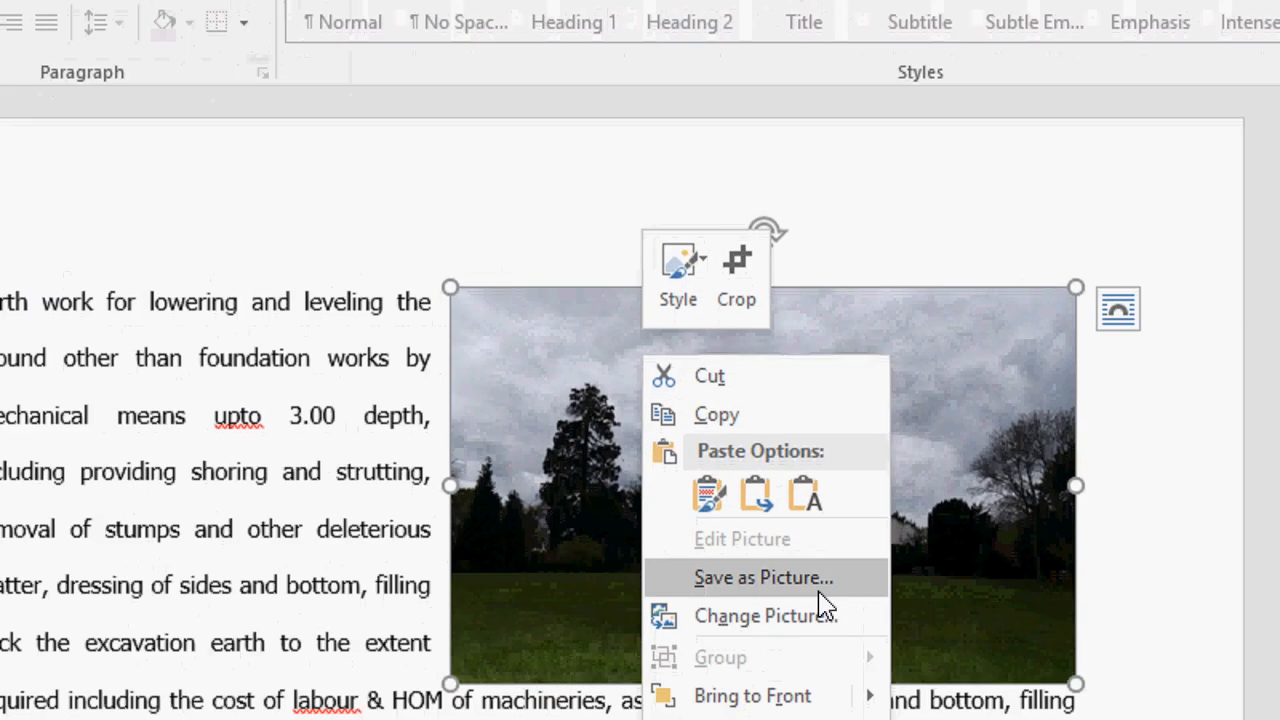
# Step: Save the red-dress photo to the Desktop as a JPEG named 111 via Save as Picture
pyautogui.click(768, 616)
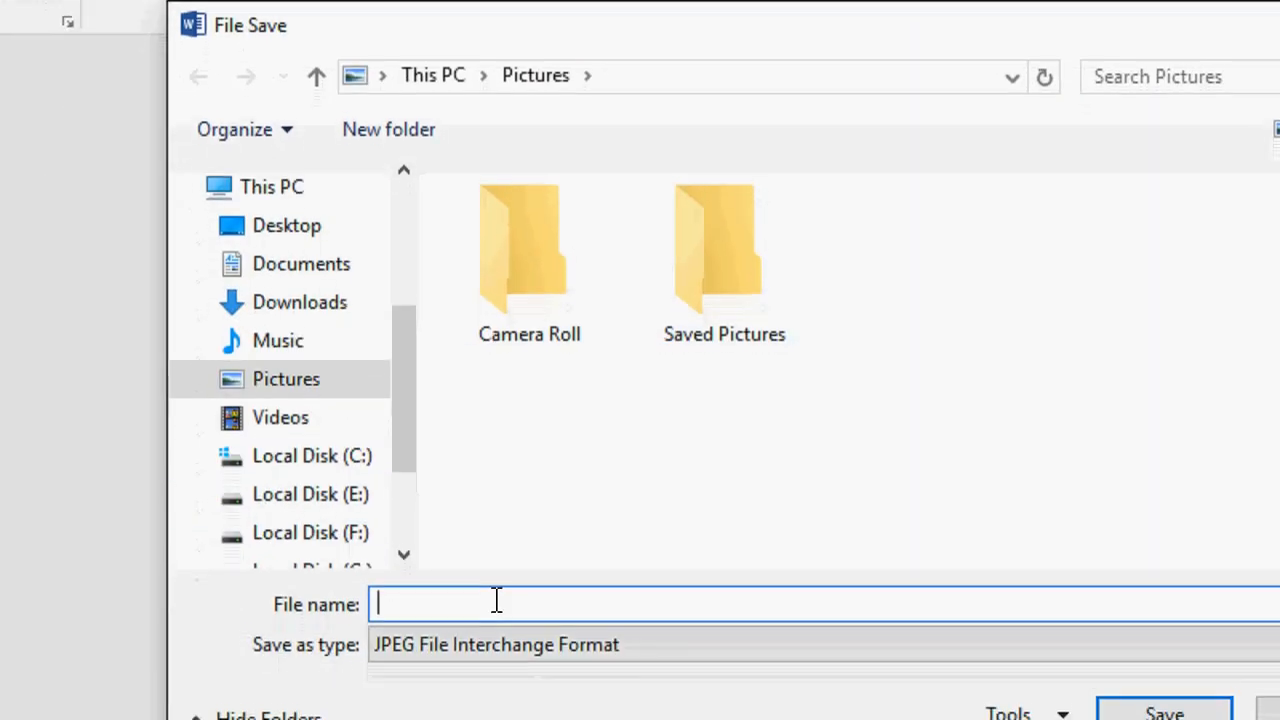
pyautogui.write('111')
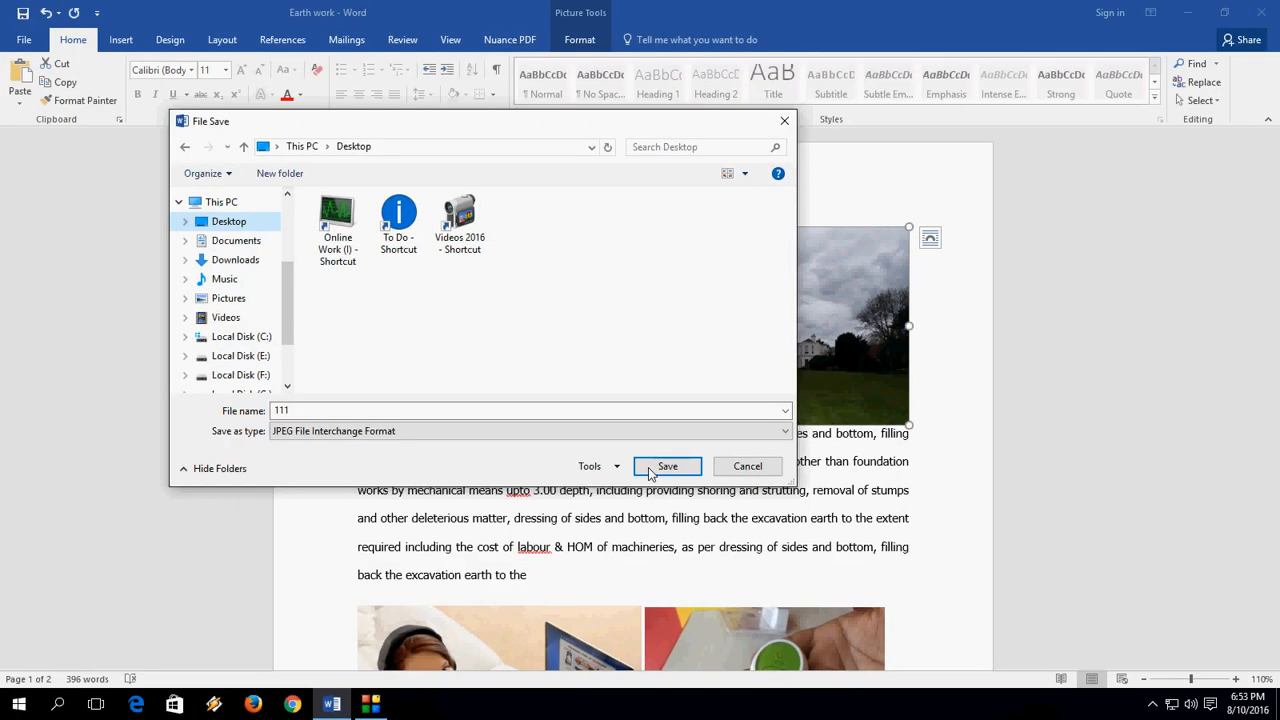
pyautogui.click(666, 466)
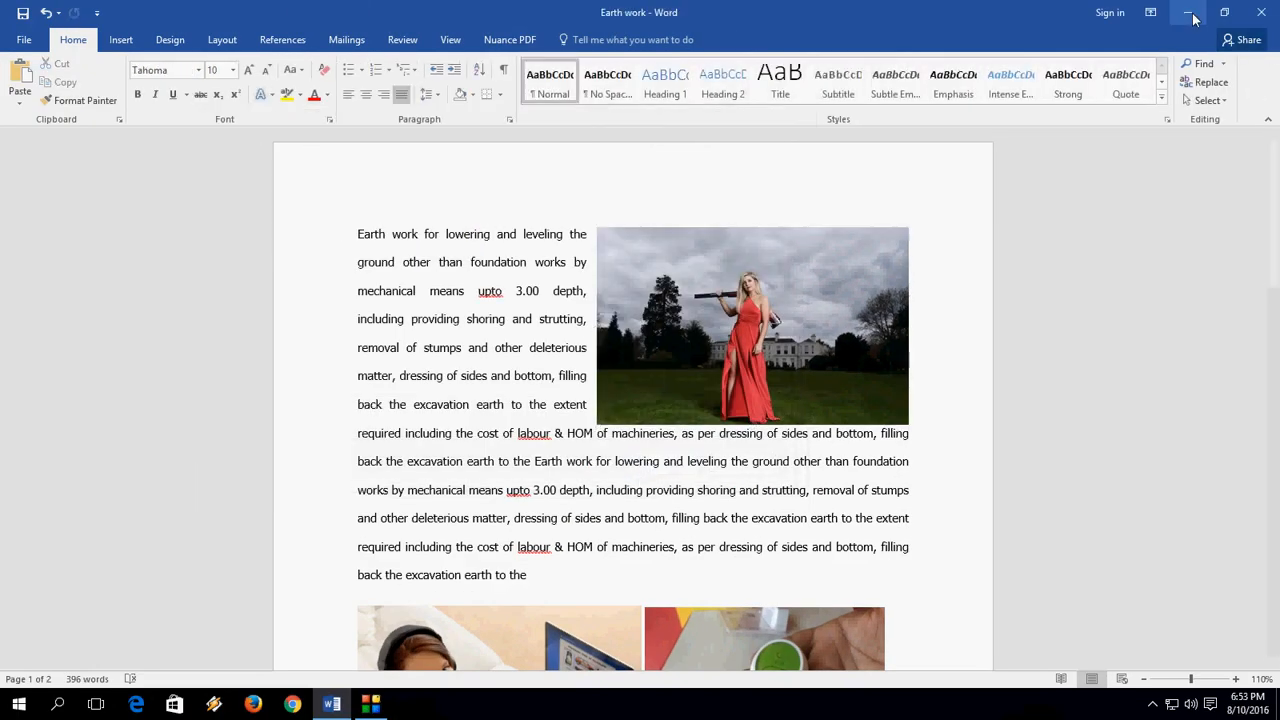
pyautogui.click(1186, 12)
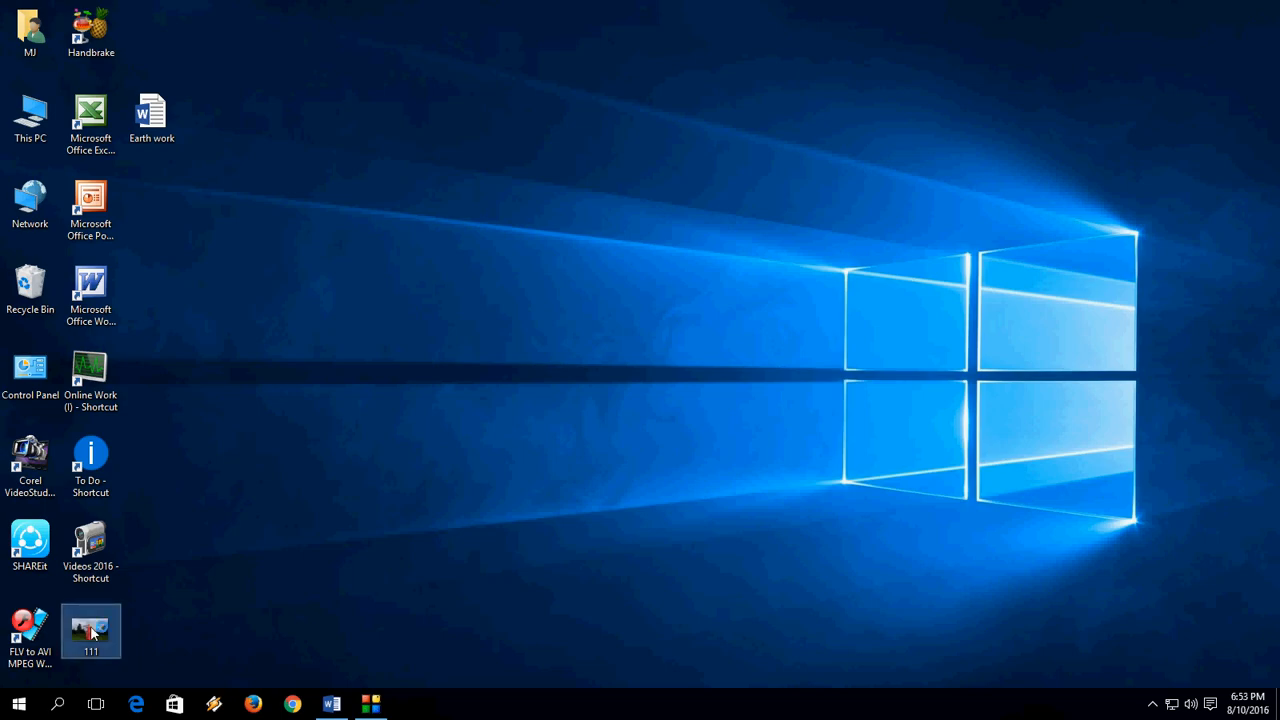
pyautogui.doubleClick(90, 638)
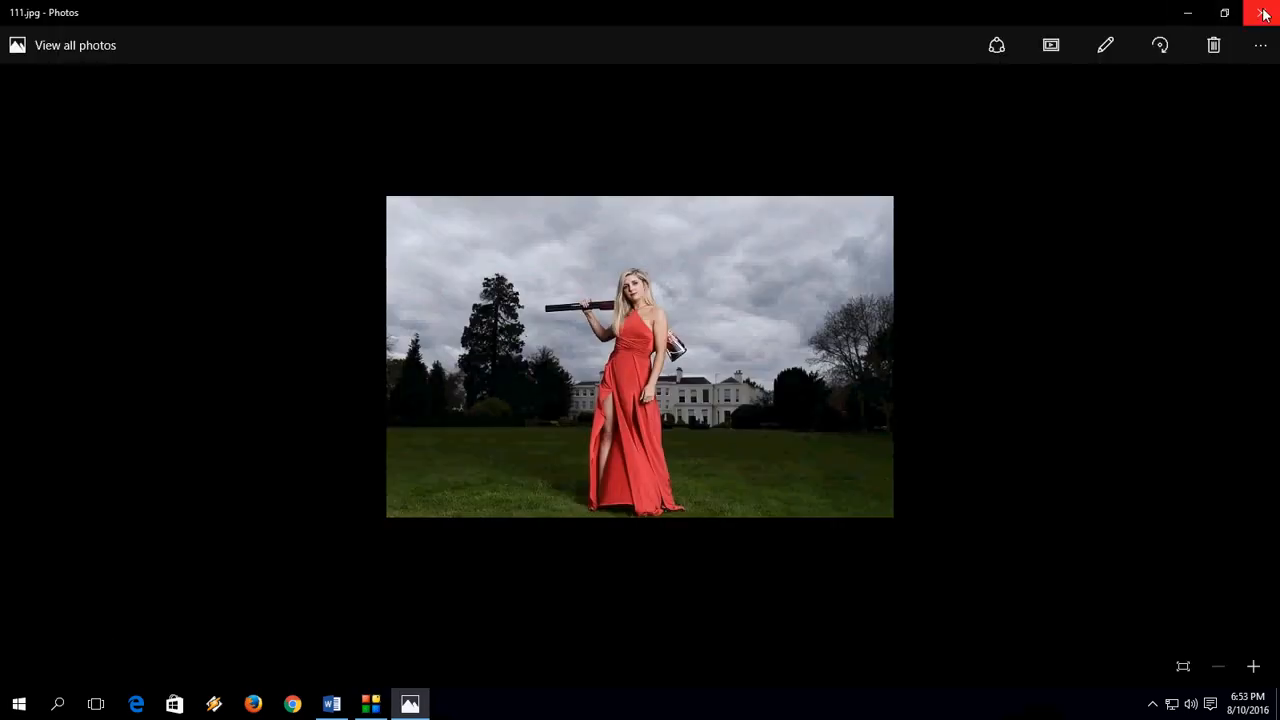
pyautogui.click(1264, 12)
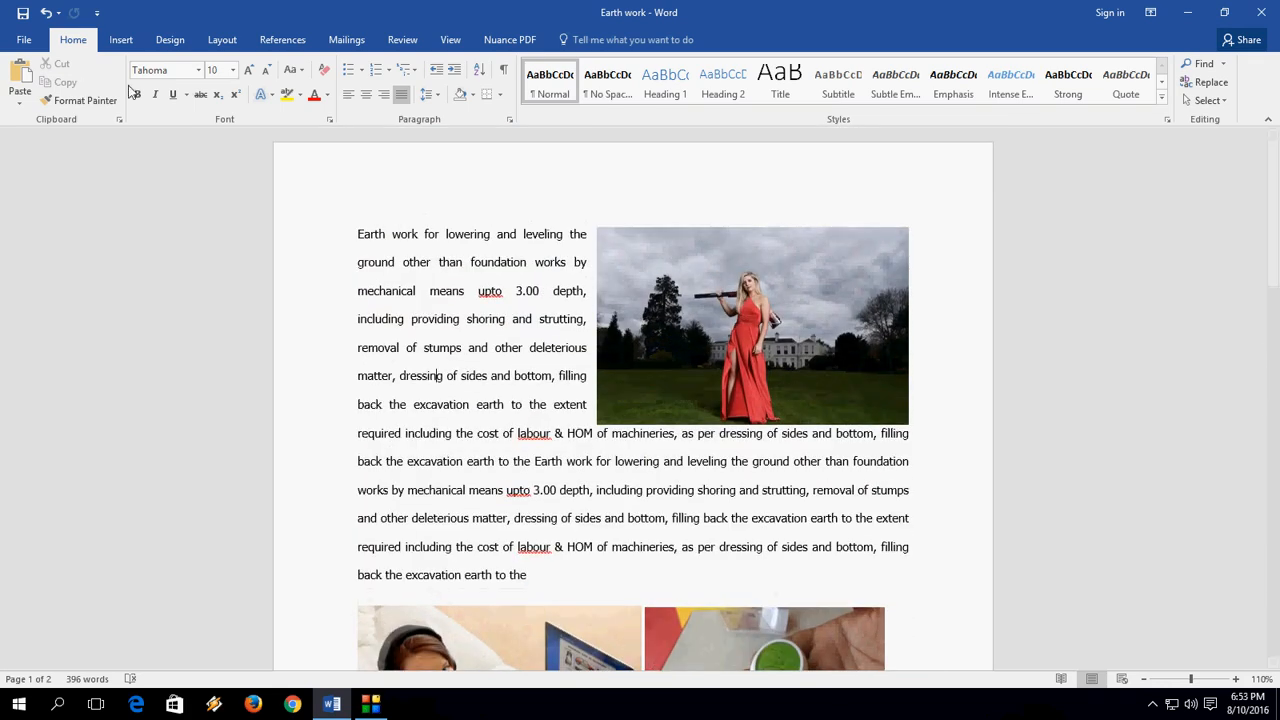
# Step: Start saving a copy of the document to the Desktop folder on this computer
pyautogui.click(22, 40)
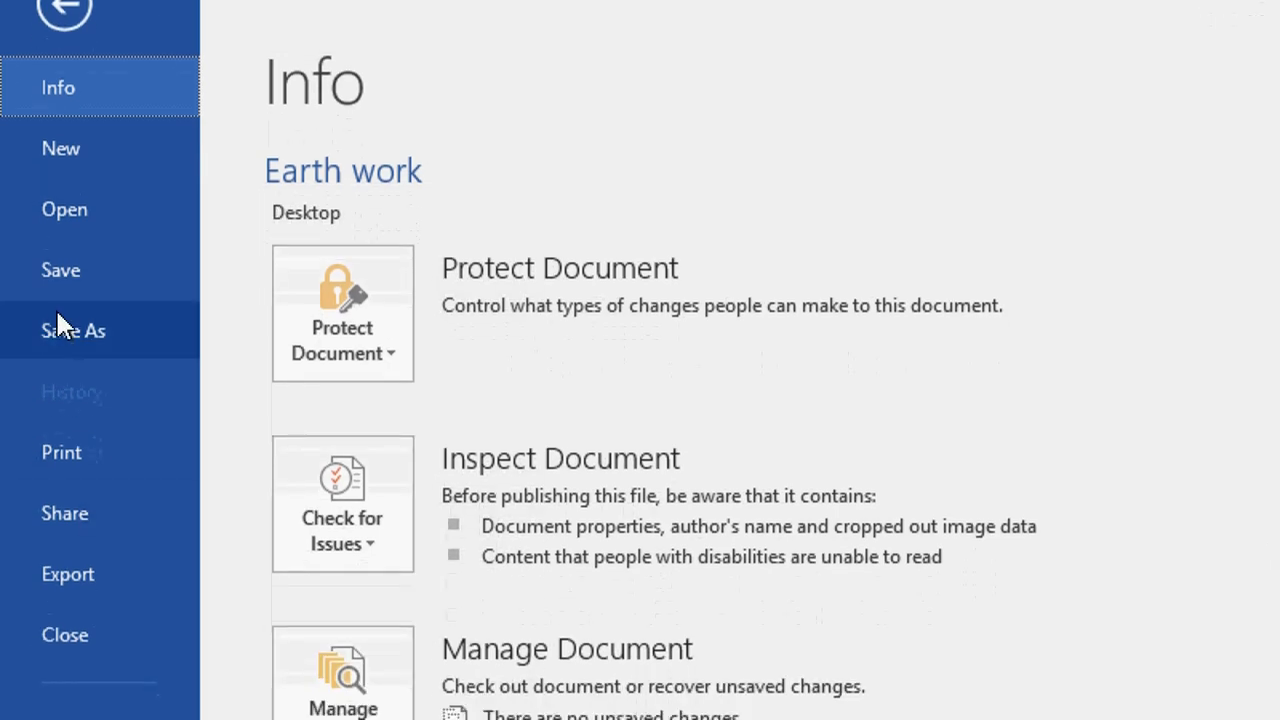
pyautogui.click(72, 330)
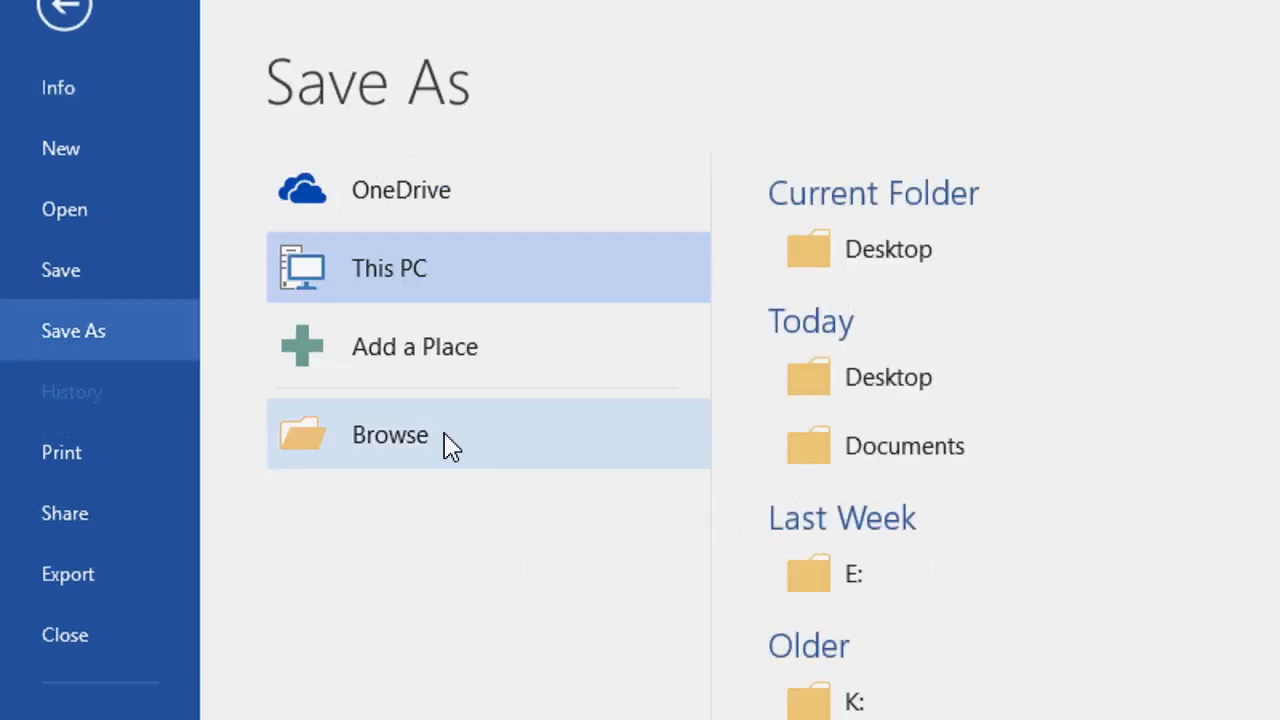
pyautogui.click(388, 436)
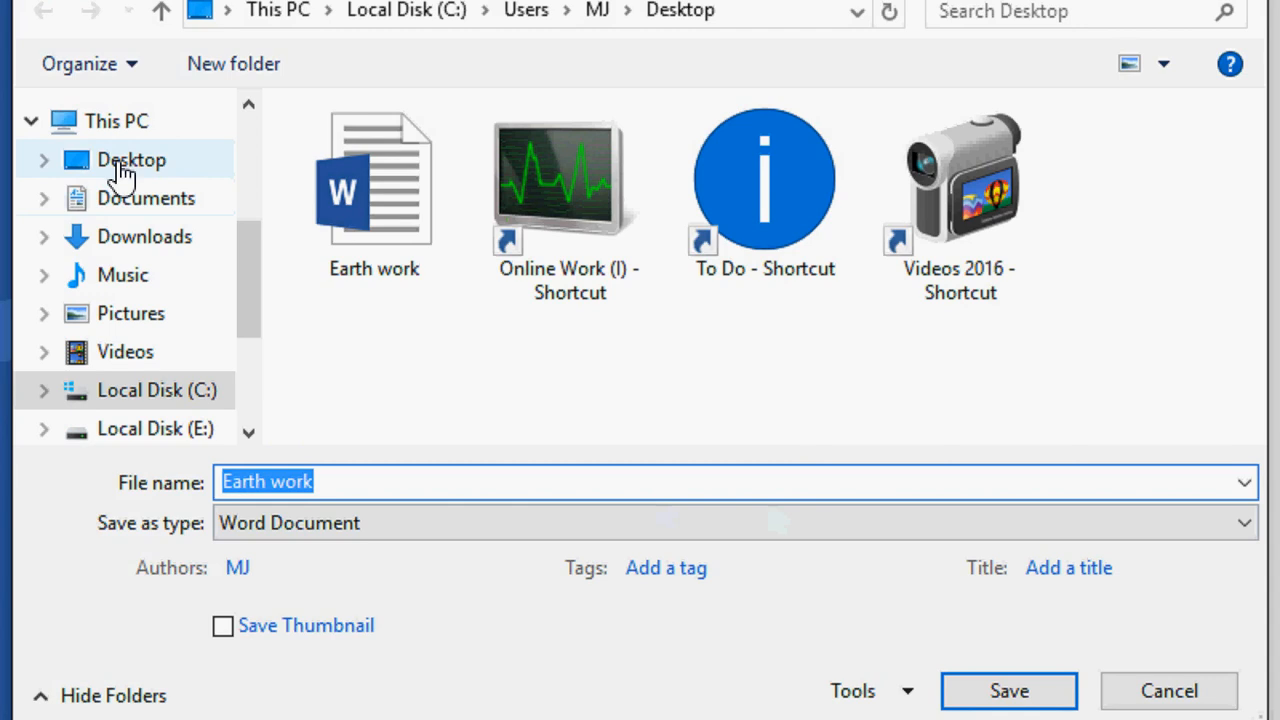
pyautogui.click(130, 160)
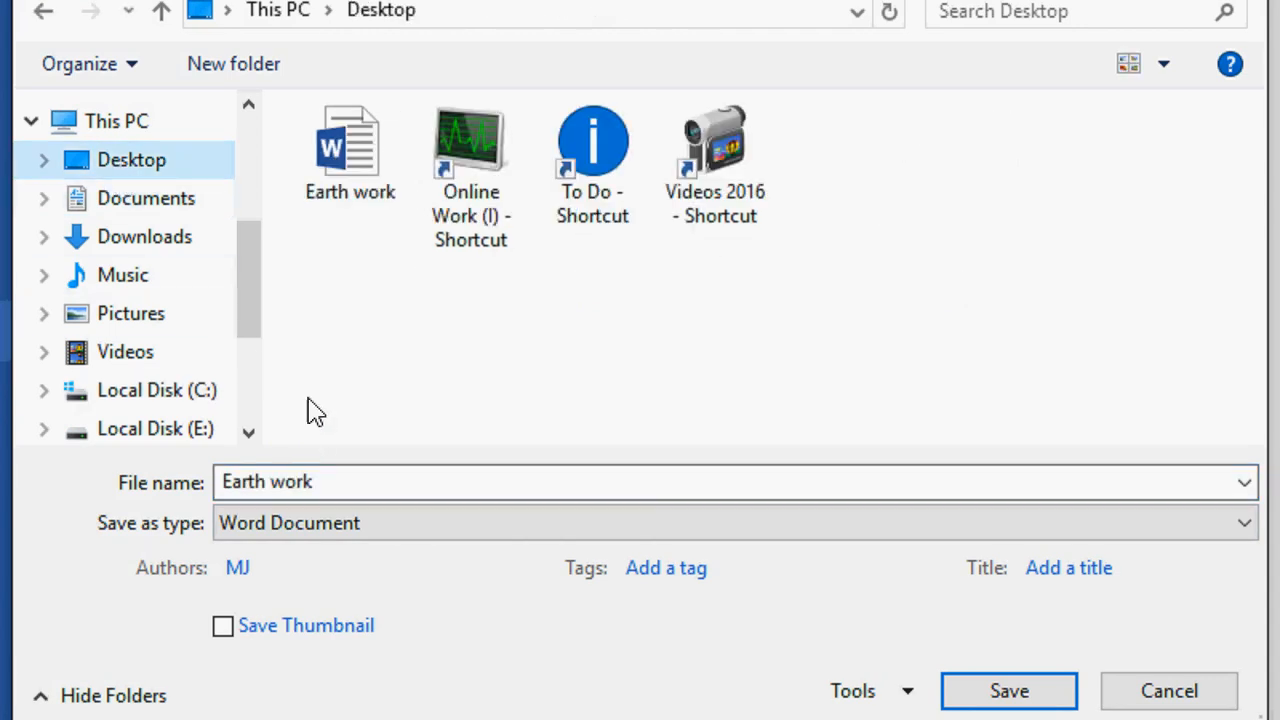
# Step: Name the copy Testing and choose the Web Page, Filtered file format
pyautogui.click(268, 482)
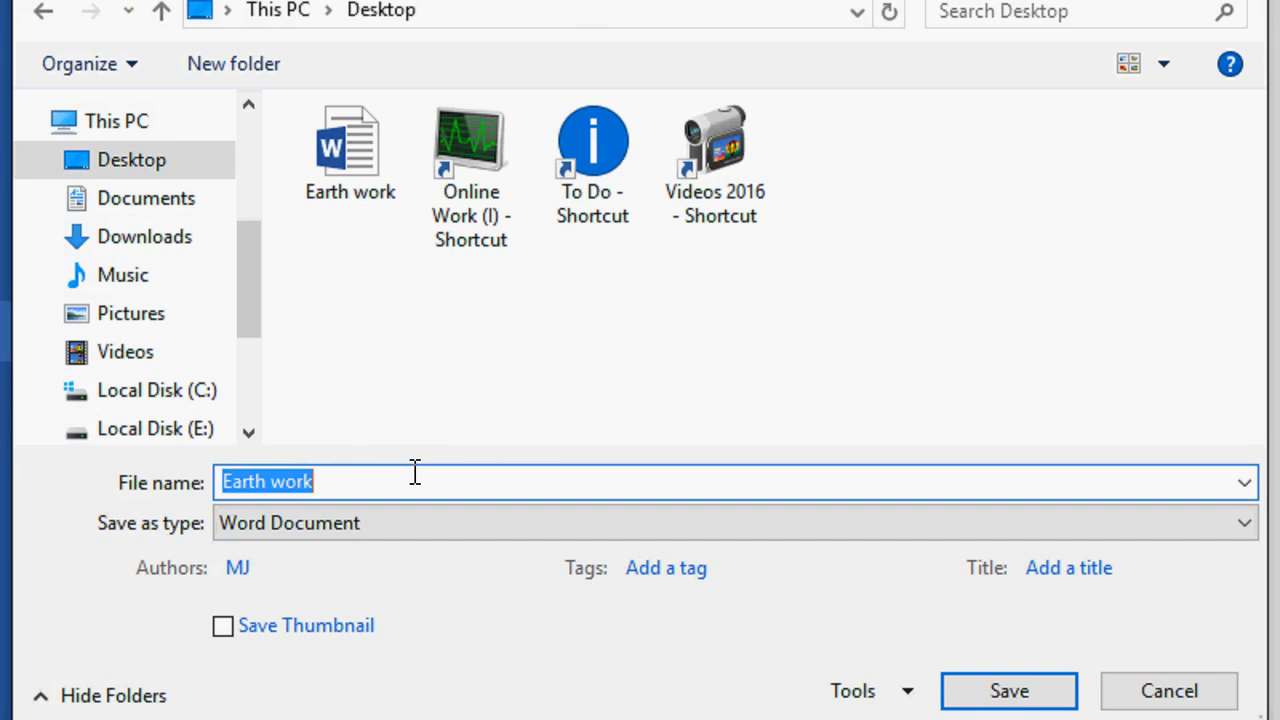
pyautogui.write('Testing')
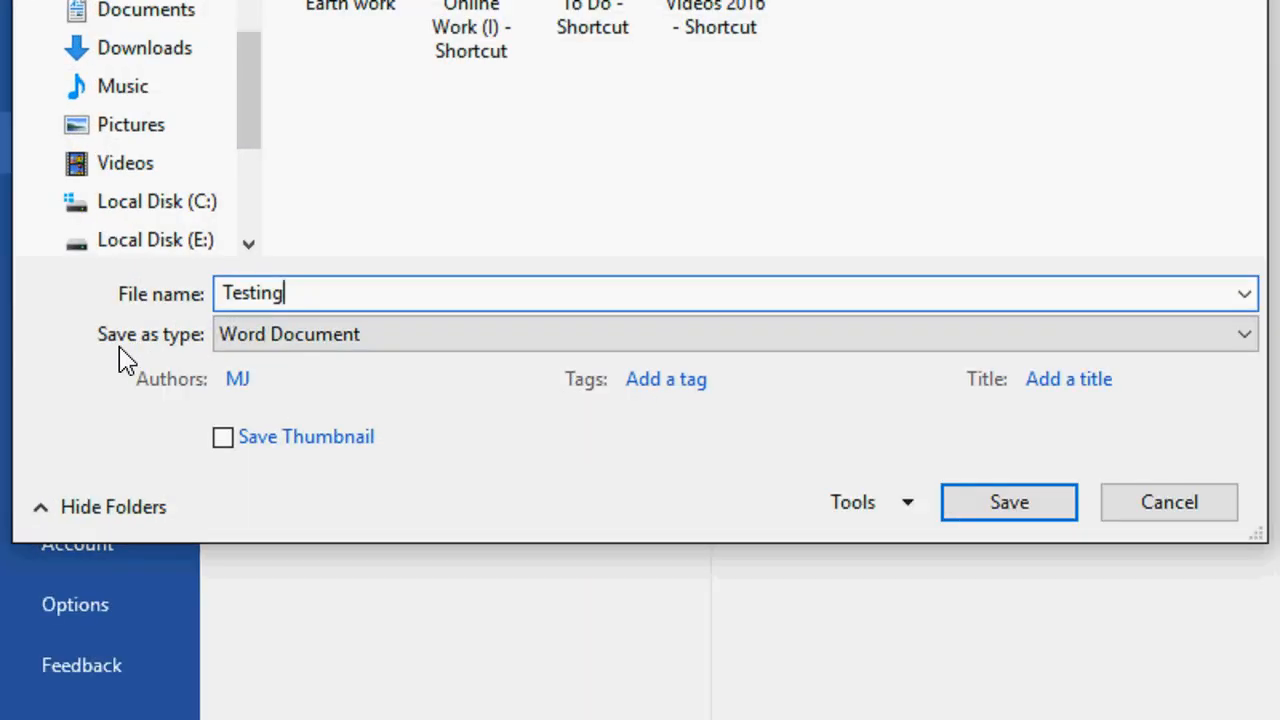
pyautogui.click(736, 320)
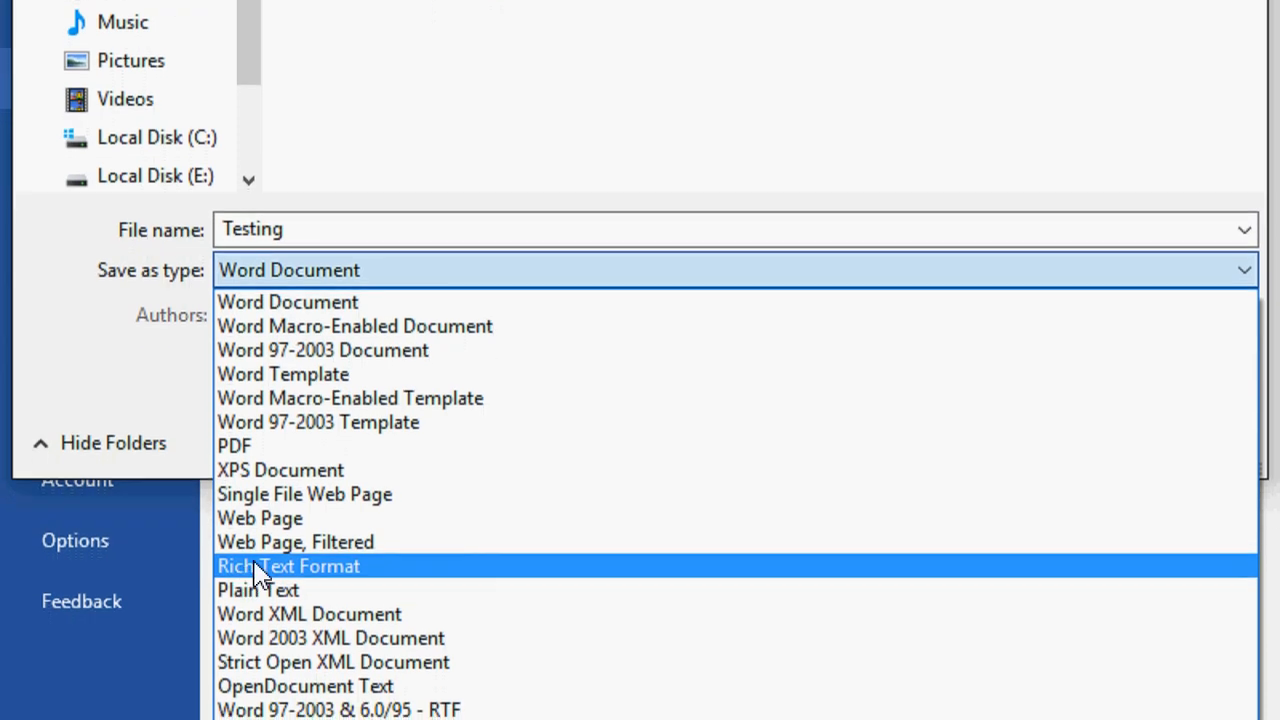
pyautogui.click(296, 542)
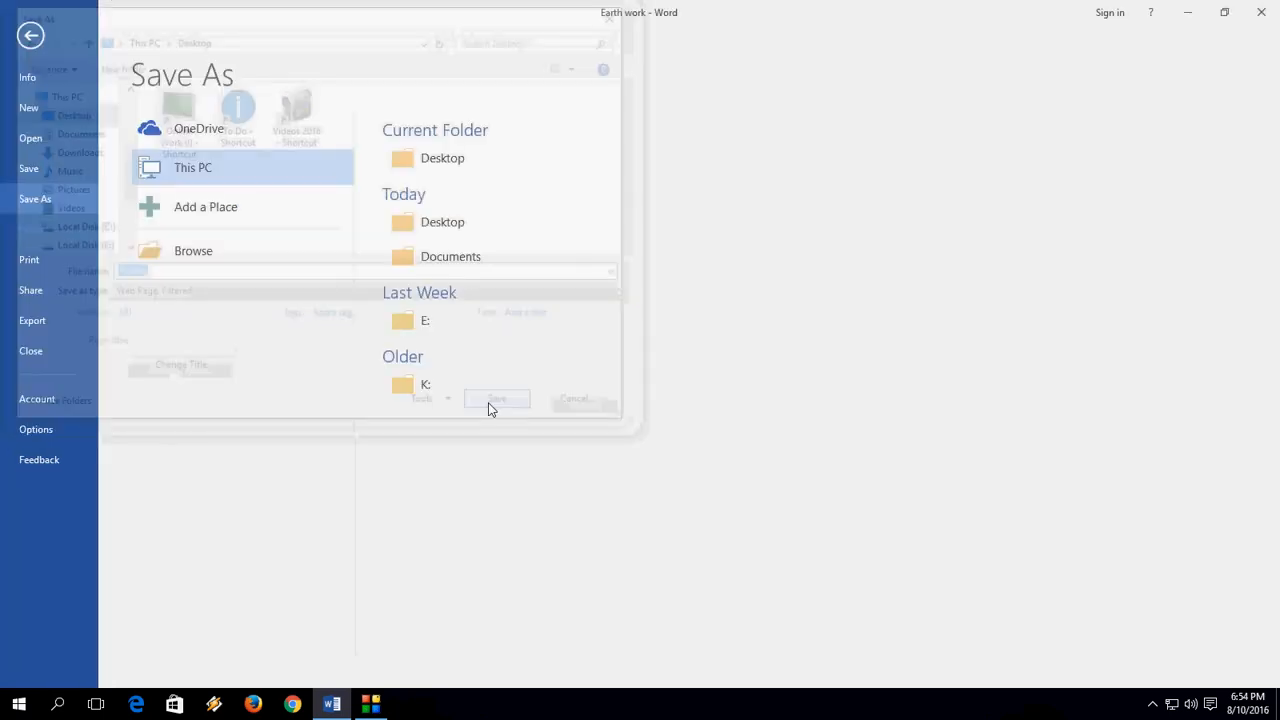
# Step: Save the web page copy, accepting the warning about losing Office features
pyautogui.click(496, 398)
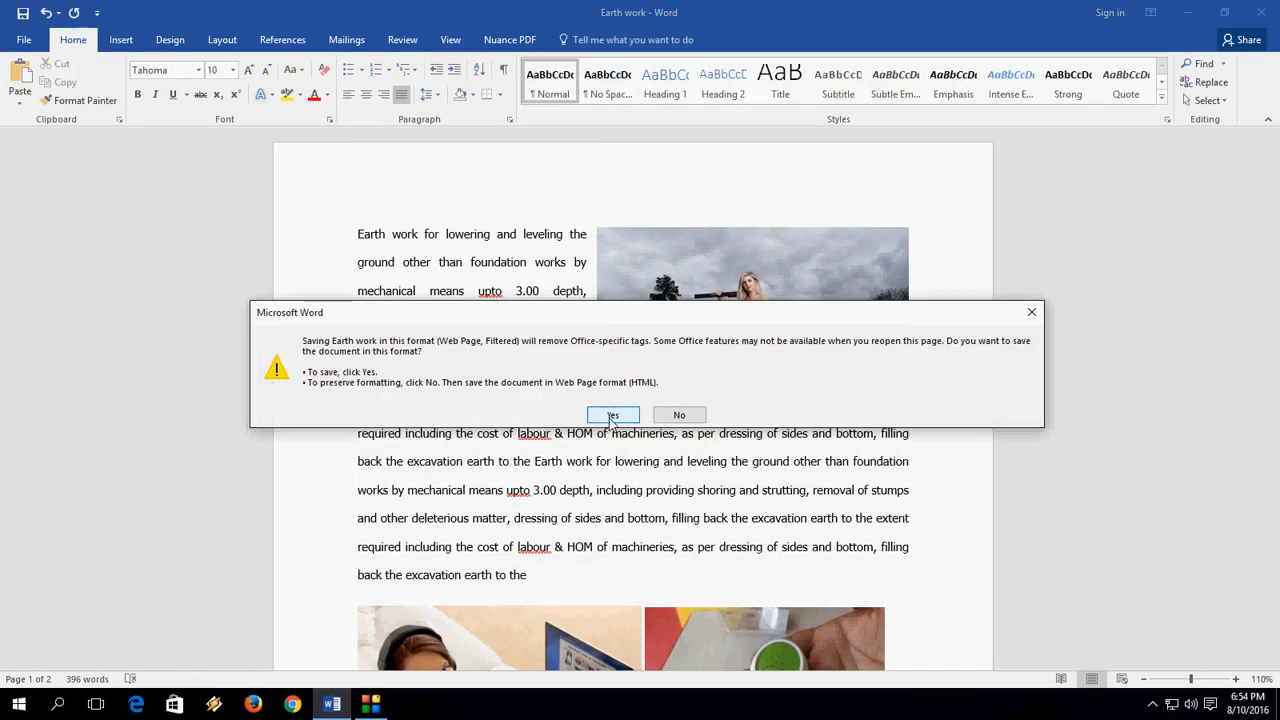
pyautogui.click(612, 414)
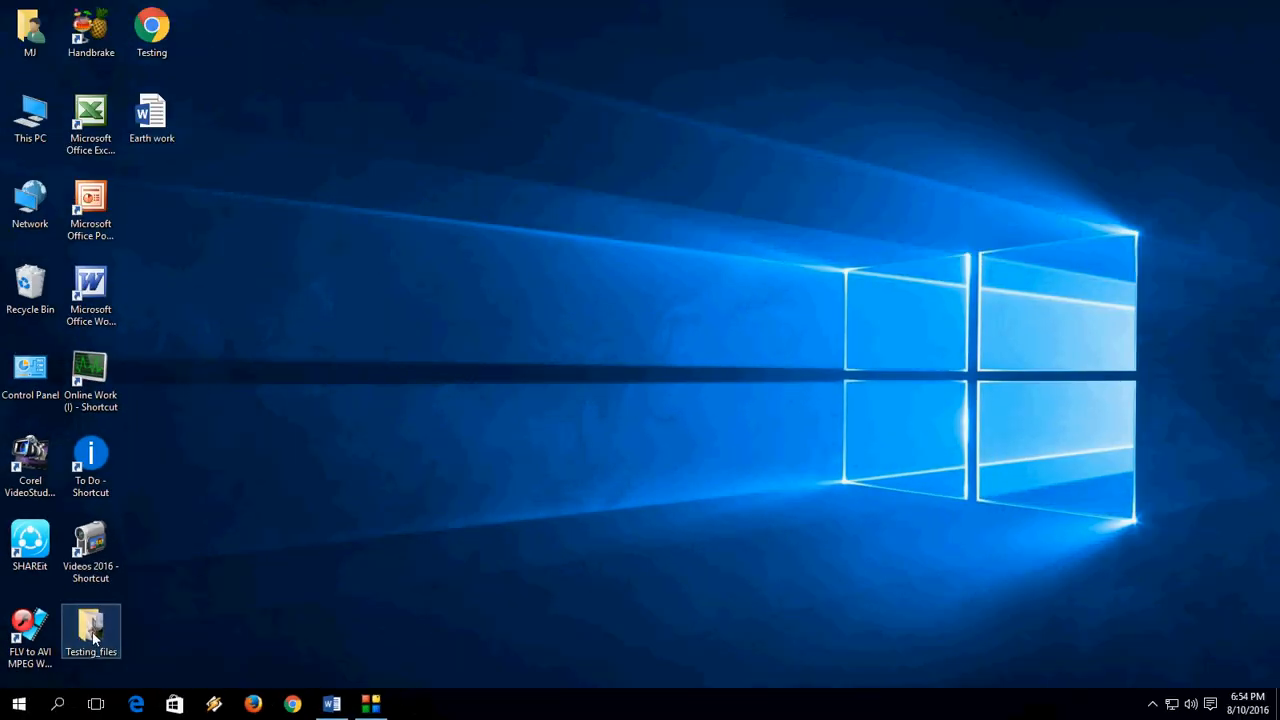
# Step: Show the Testing_files folder holding the extracted images image001 to image005
pyautogui.doubleClick(92, 628)
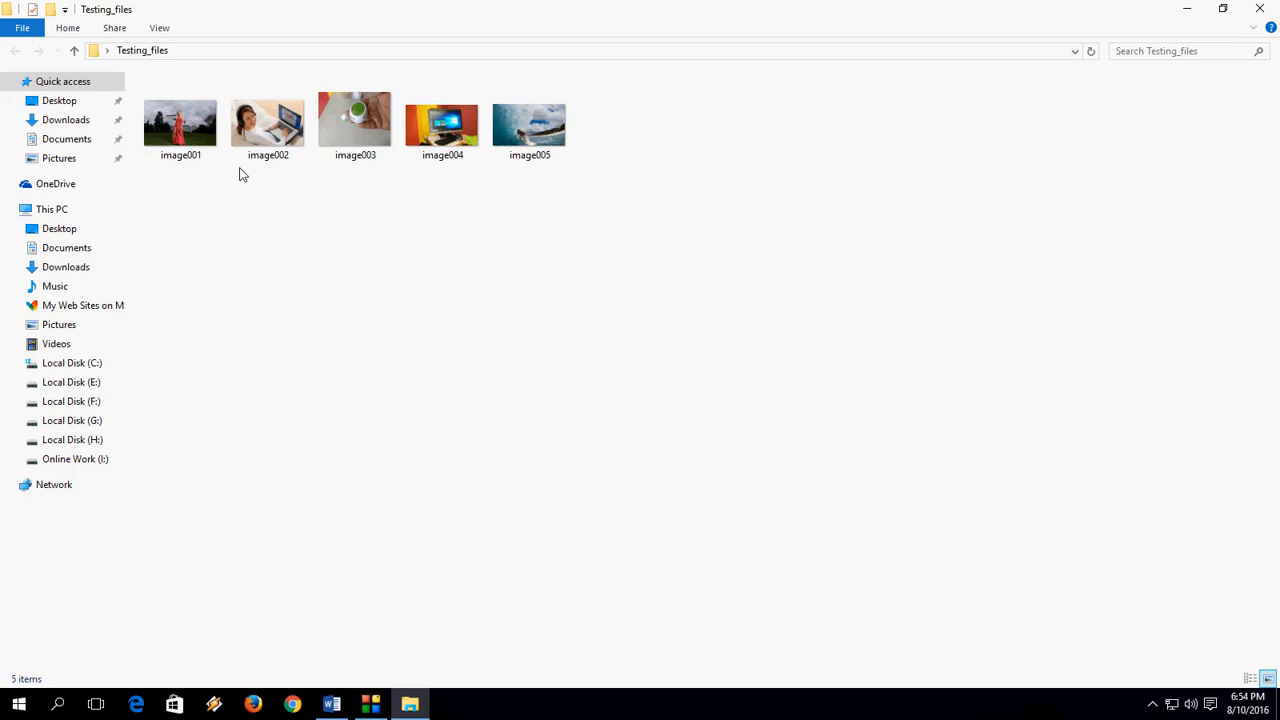
pyautogui.click(442, 124)
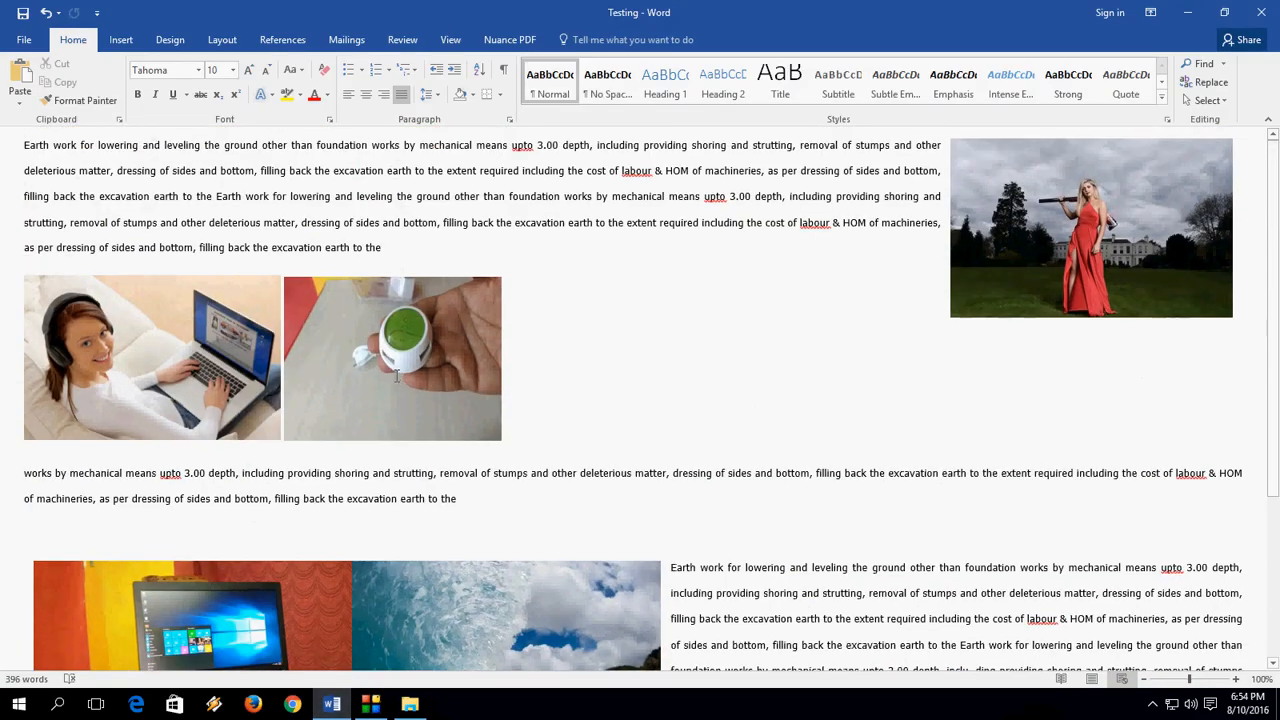
pyautogui.moveTo(396, 380)
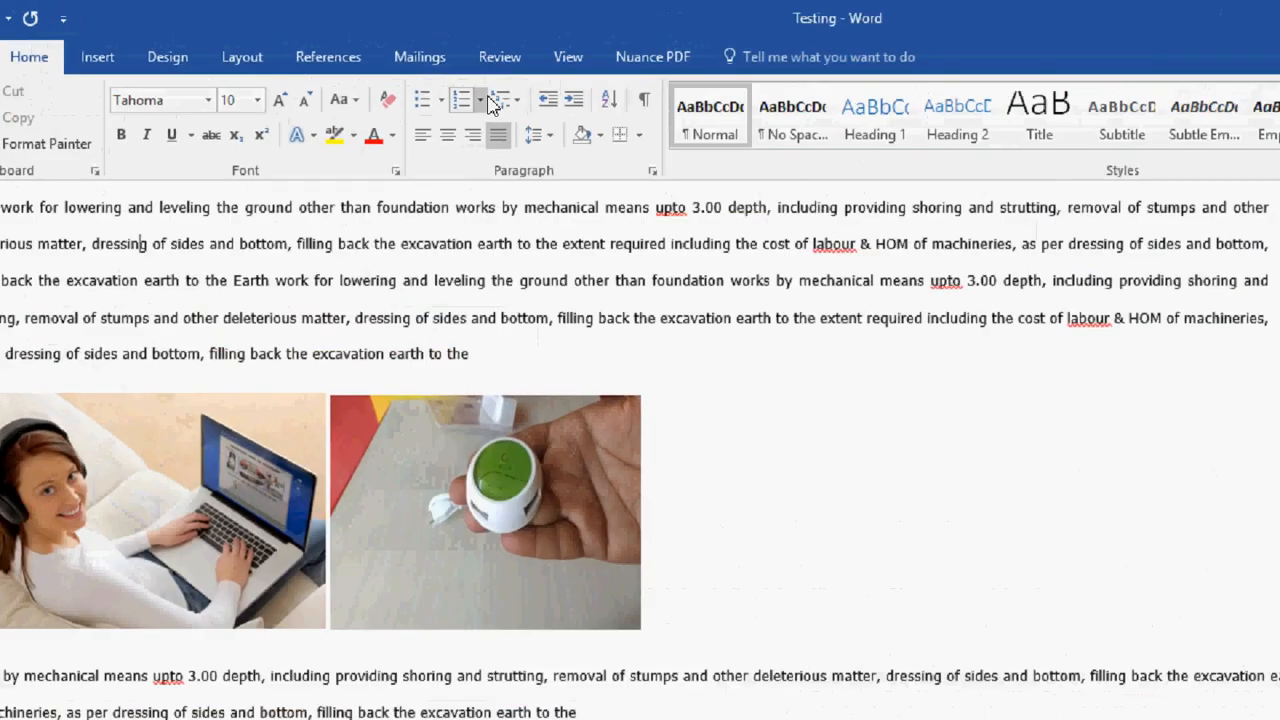
# Step: Switch the Testing document from web view to Print Layout
pyautogui.click(568, 56)
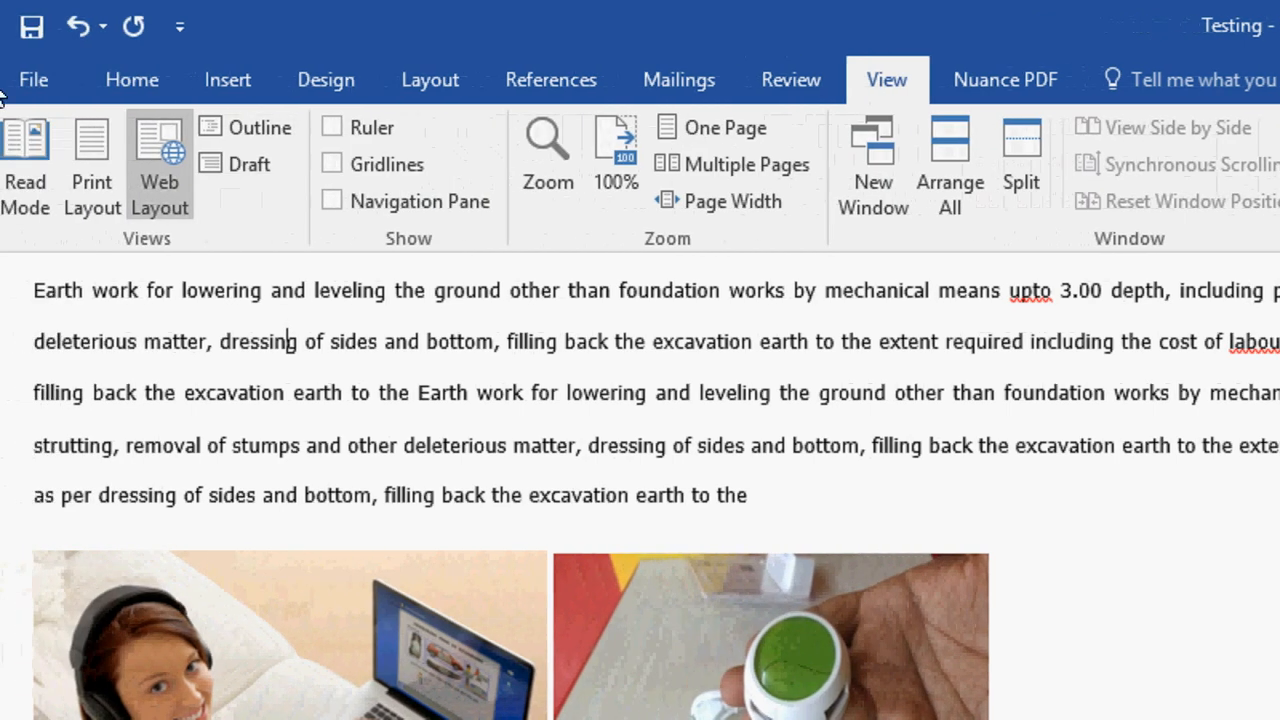
pyautogui.click(92, 164)
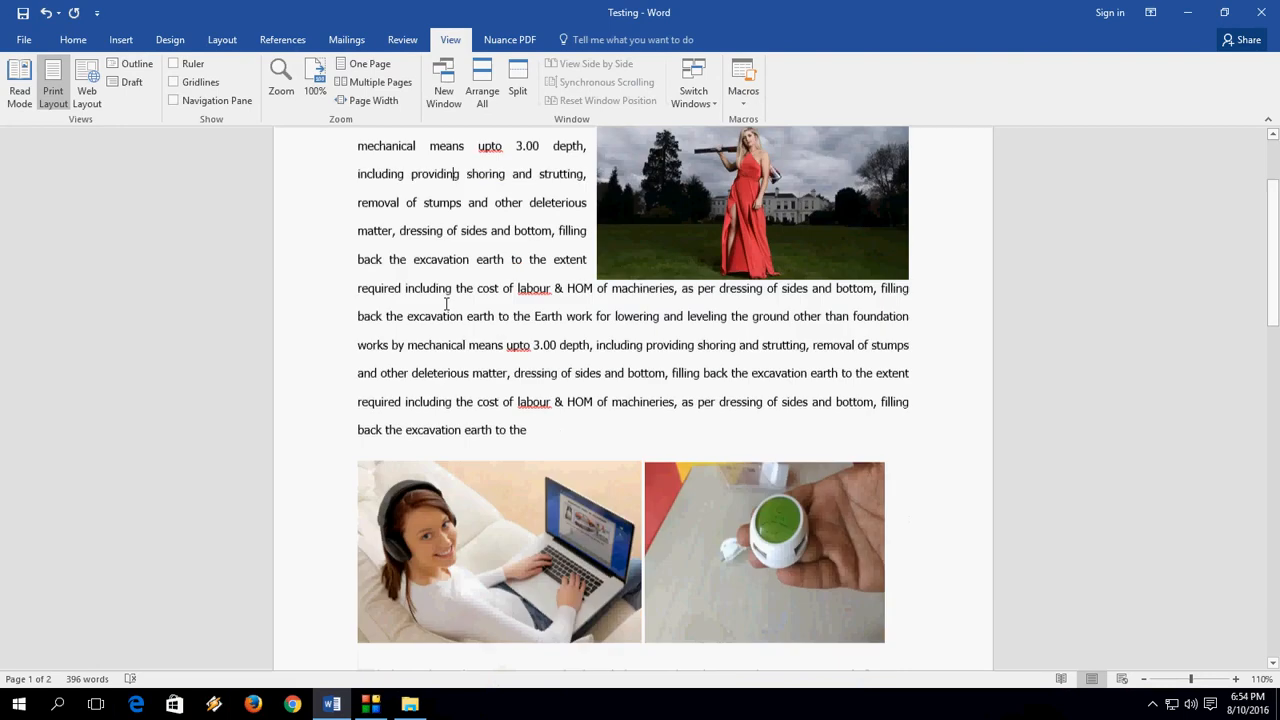
pyautogui.scroll(-3)
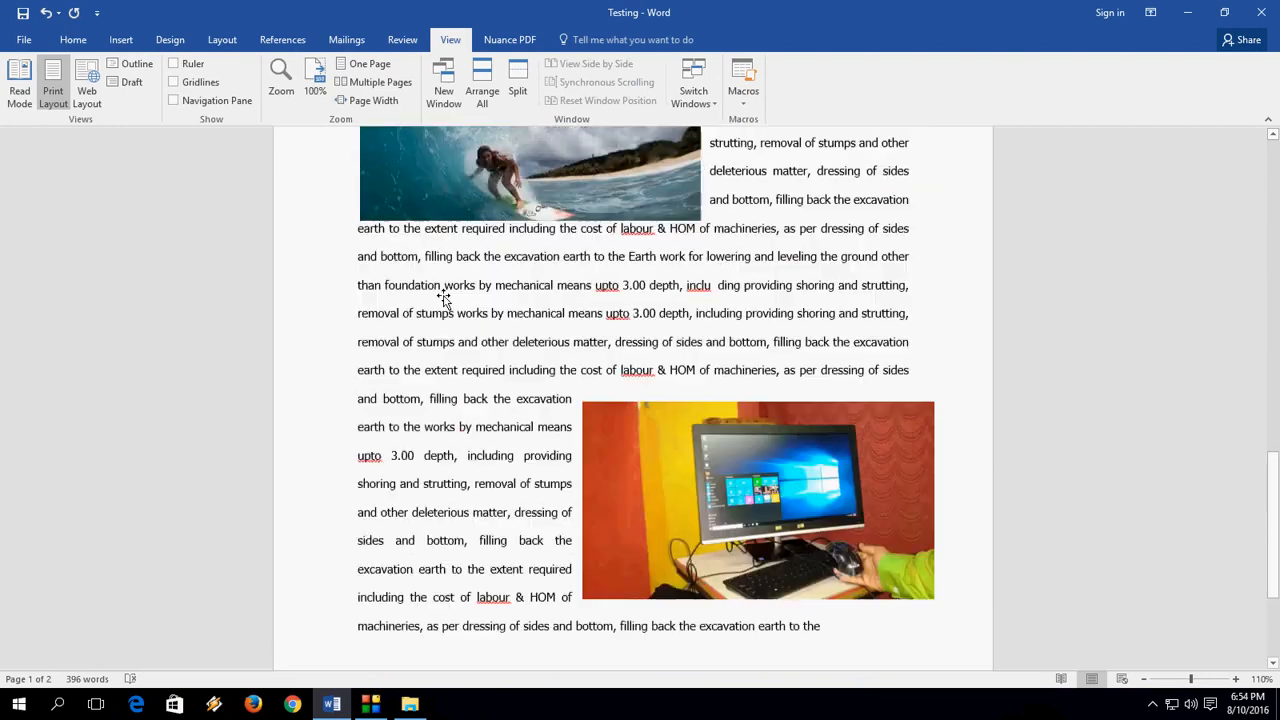